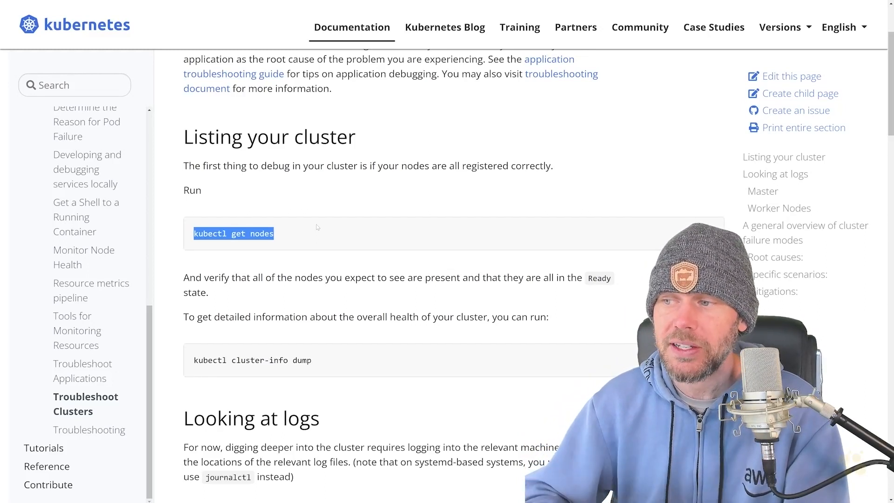
mouse_move(310, 229)
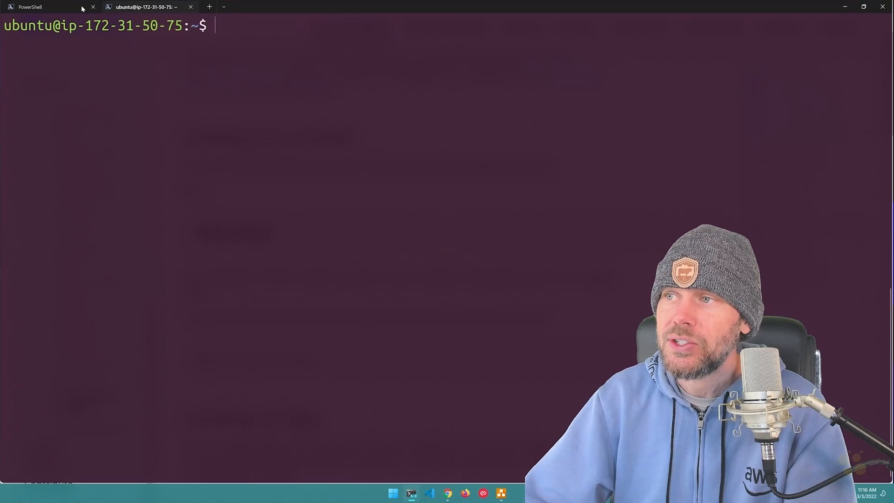
Step: In the PowerShell session, review node details and supported add-on versions like coredns and aws-ebs-csi-driver
click(30, 6)
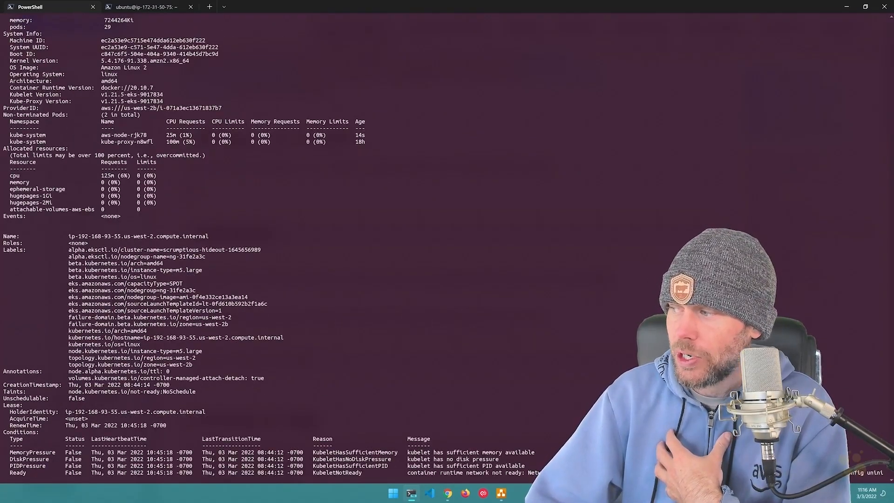
scroll(down, 3)
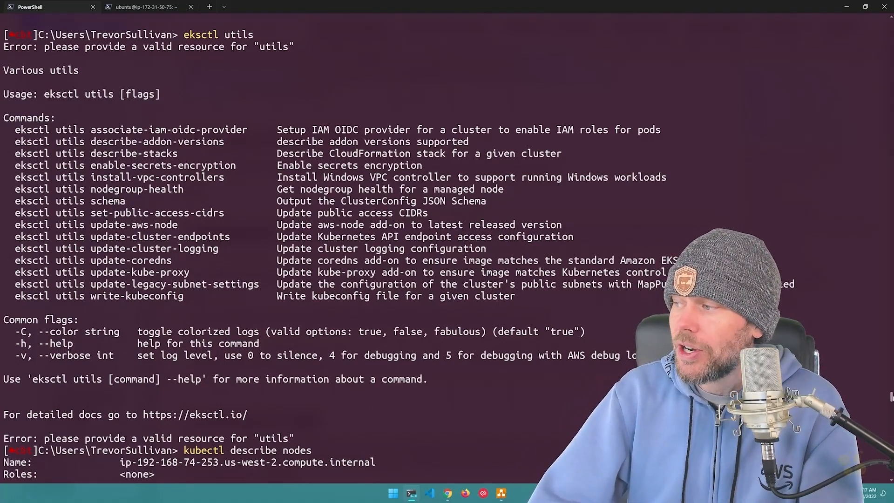
scroll(down, 3)
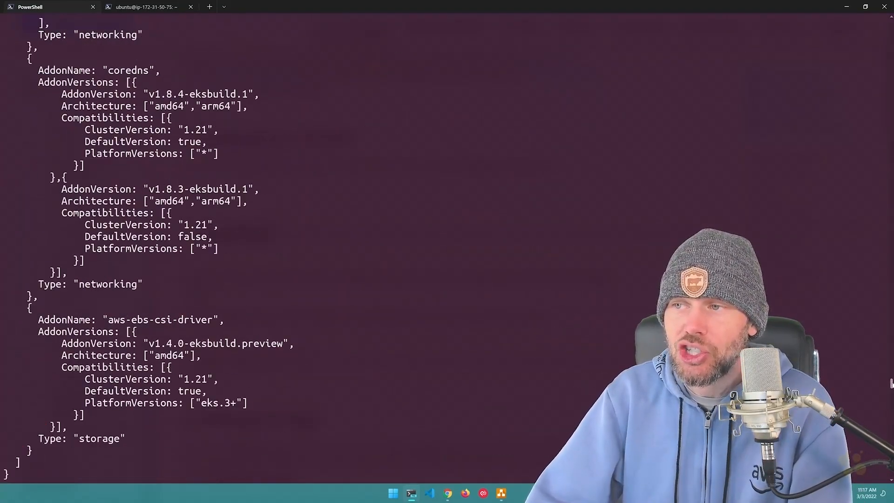
Step: Search the terminal output for 'notready' to find the NotReady nodes
text(notready)
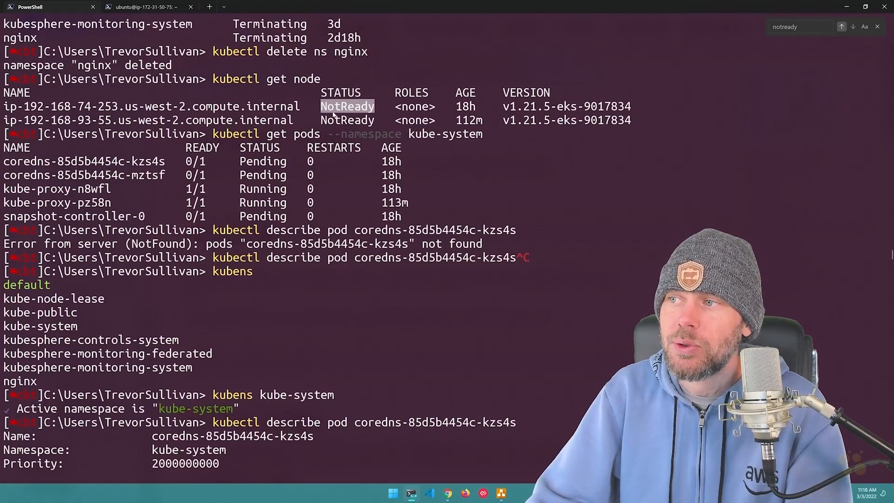
scroll(down, 3)
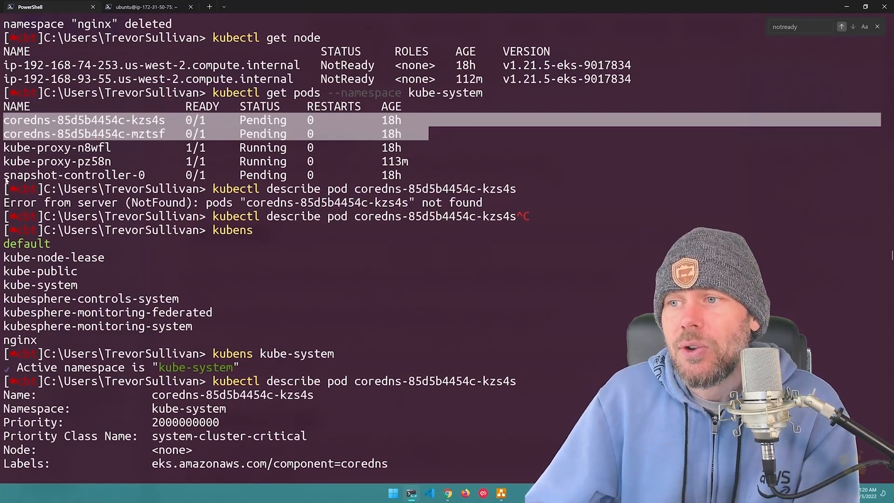
click(74, 174)
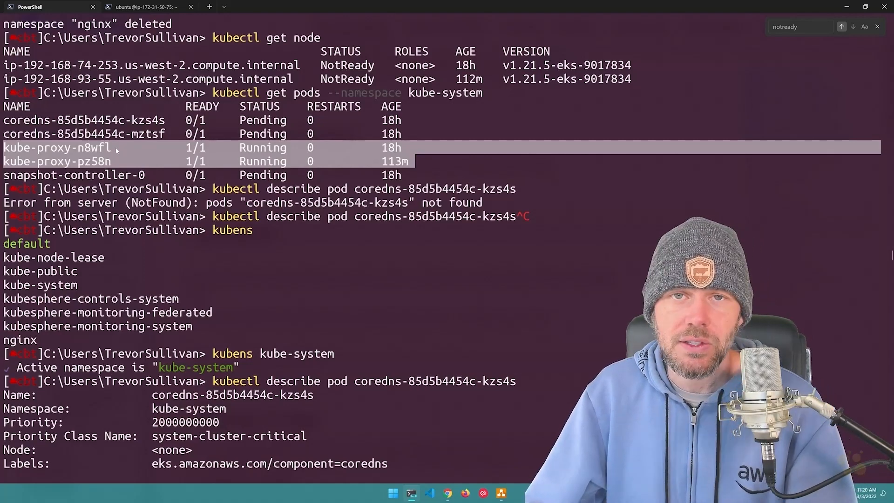
mouse_move(168, 171)
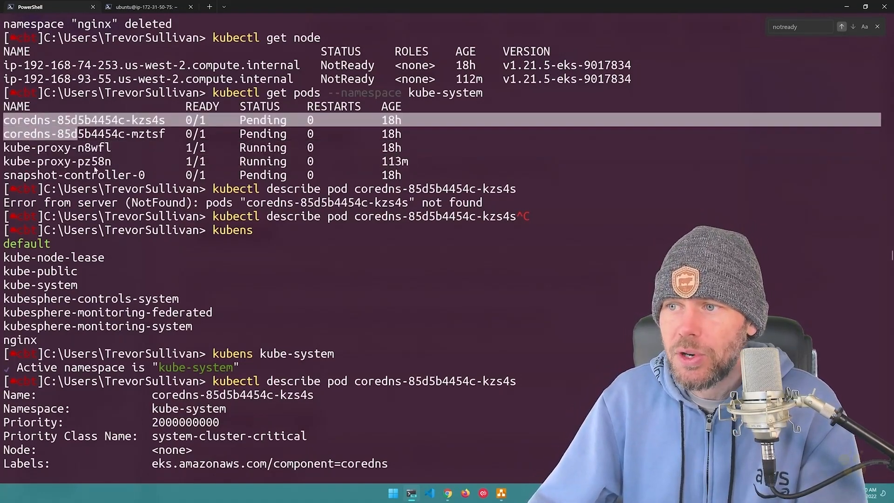
double_click(88, 175)
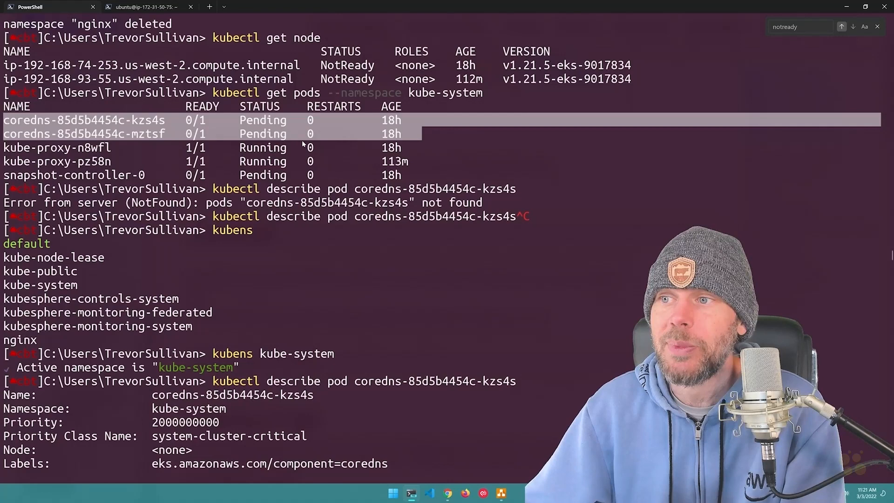
scroll(down, 3)
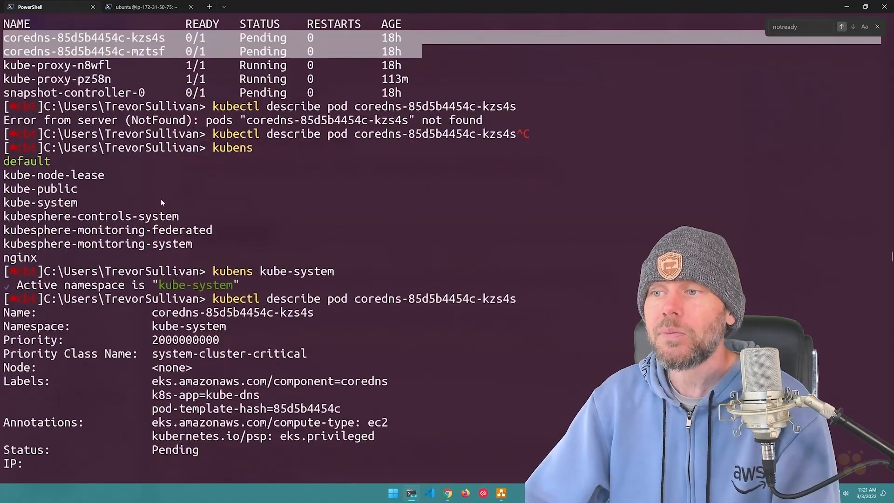
scroll(down, 3)
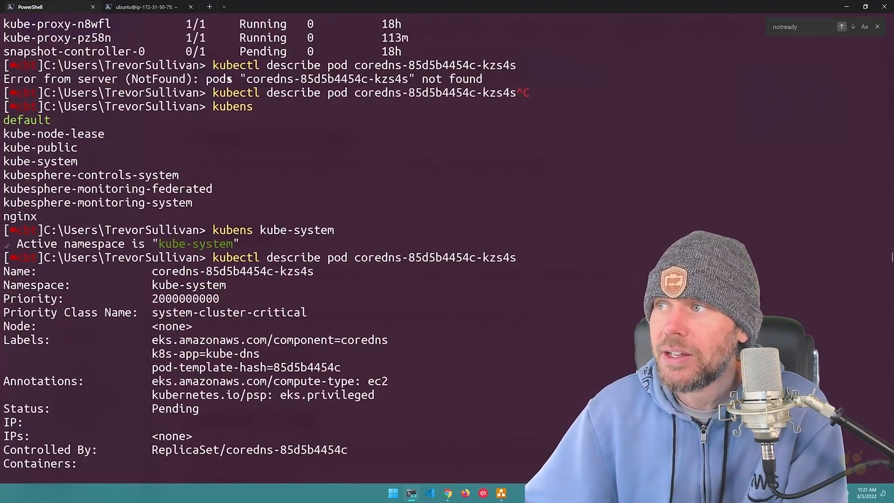
scroll(down, 3)
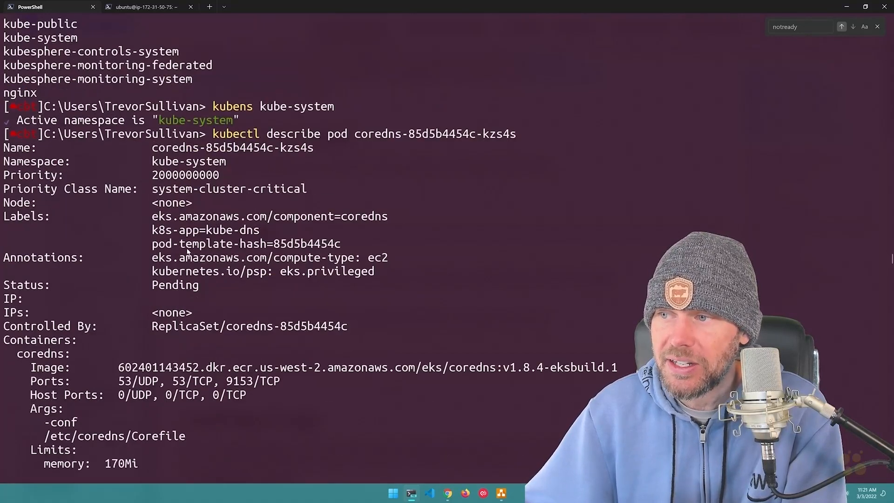
scroll(down, 3)
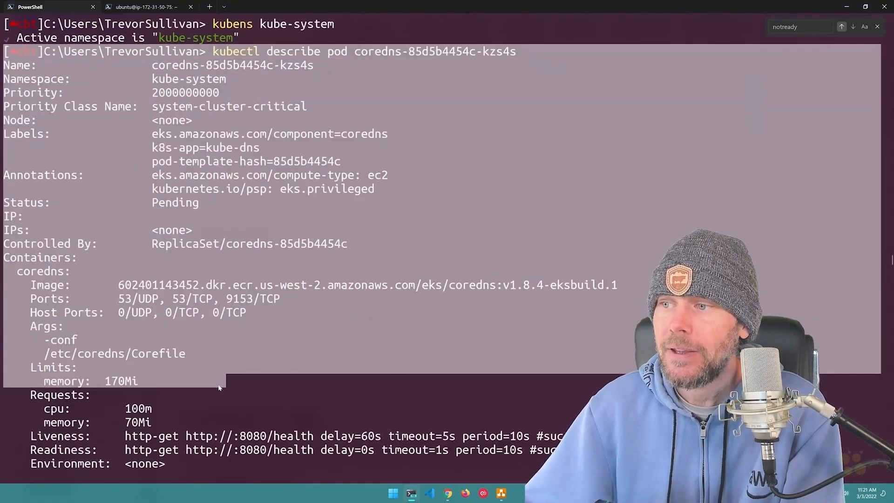
mouse_move(119, 179)
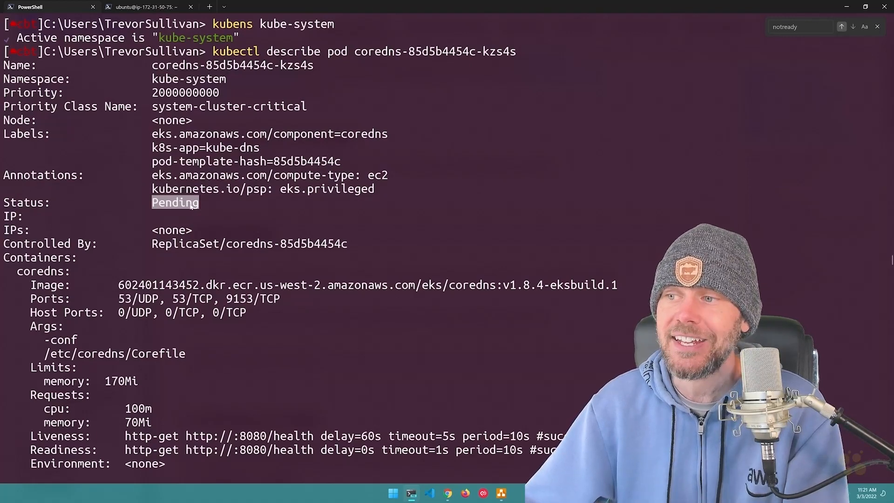
scroll(down, 3)
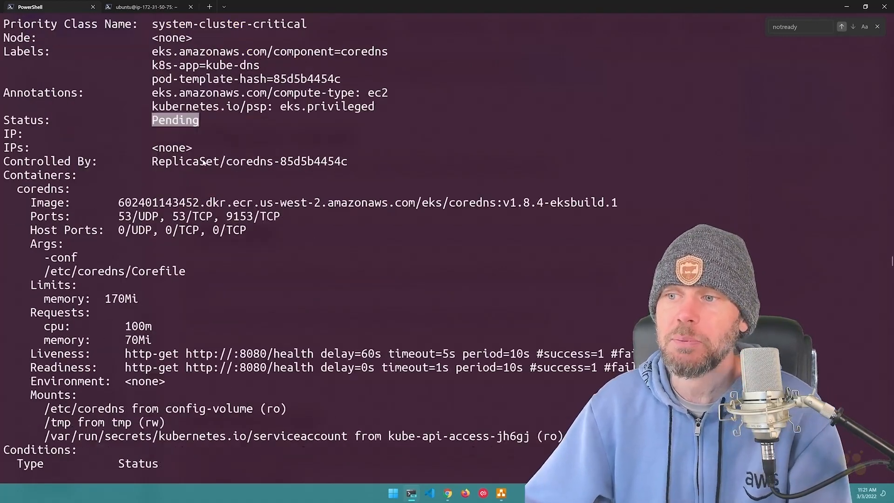
scroll(down, 3)
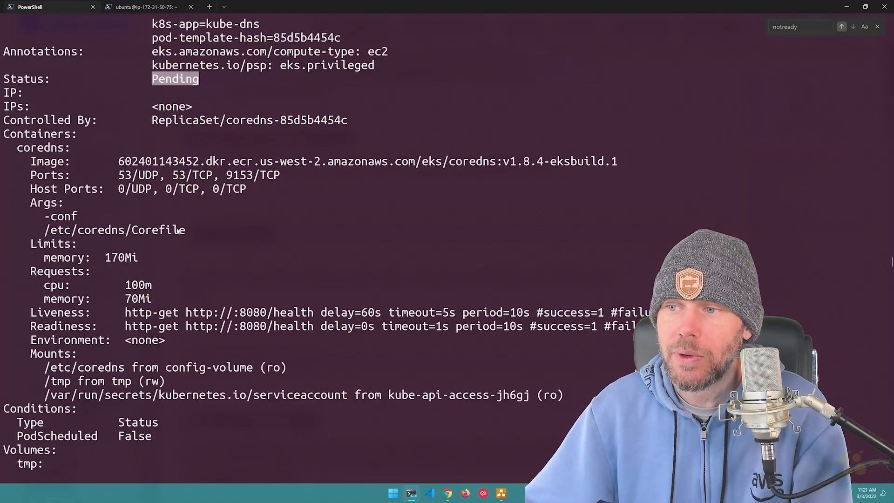
scroll(down, 3)
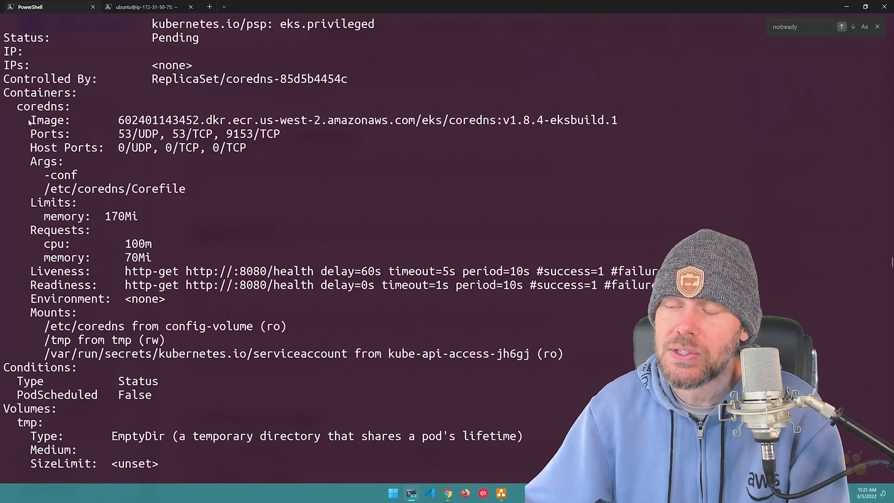
scroll(down, 3)
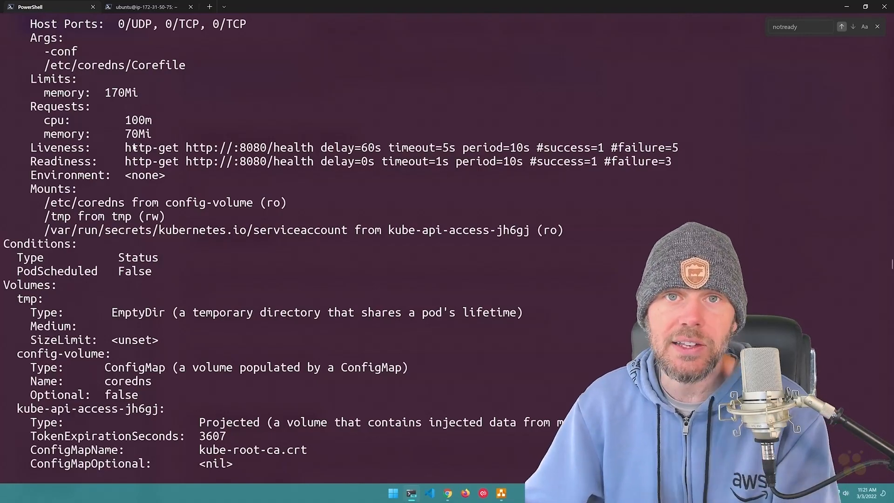
scroll(down, 3)
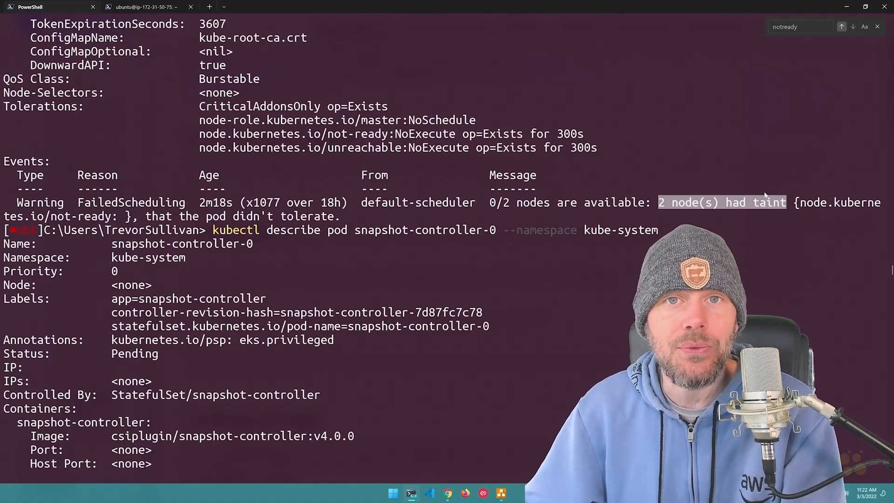
mouse_move(750, 170)
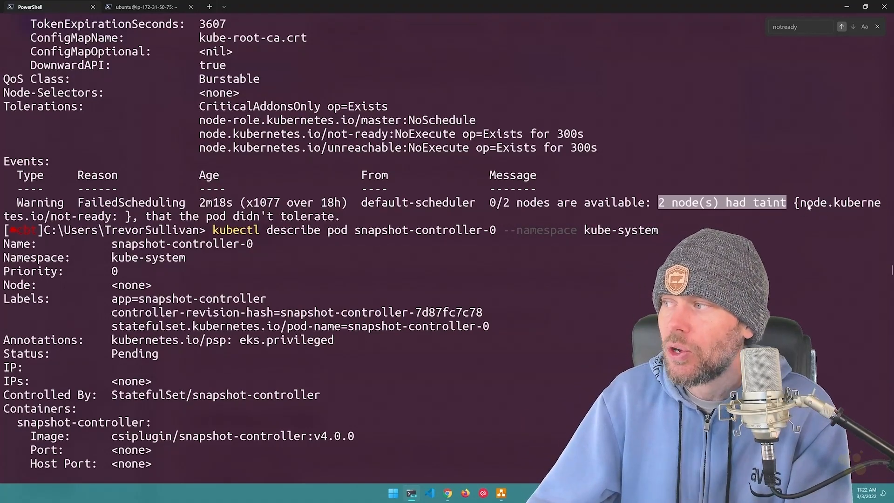
click(853, 26)
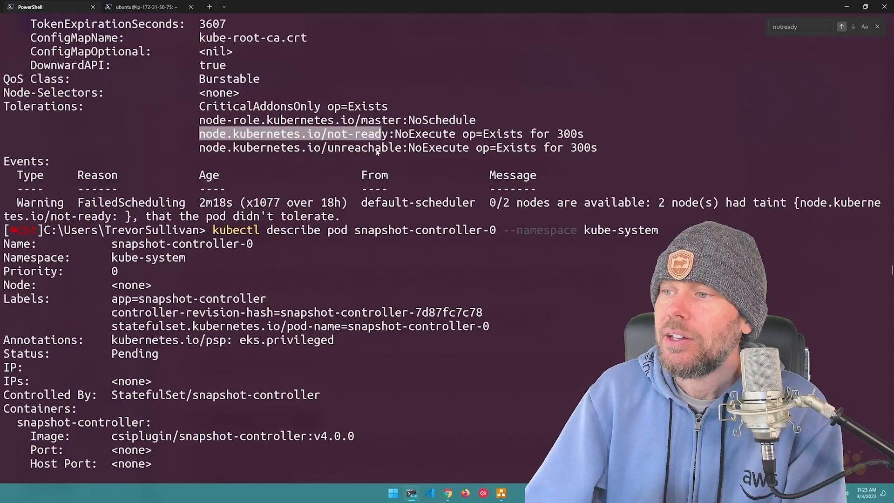
scroll(down, 3)
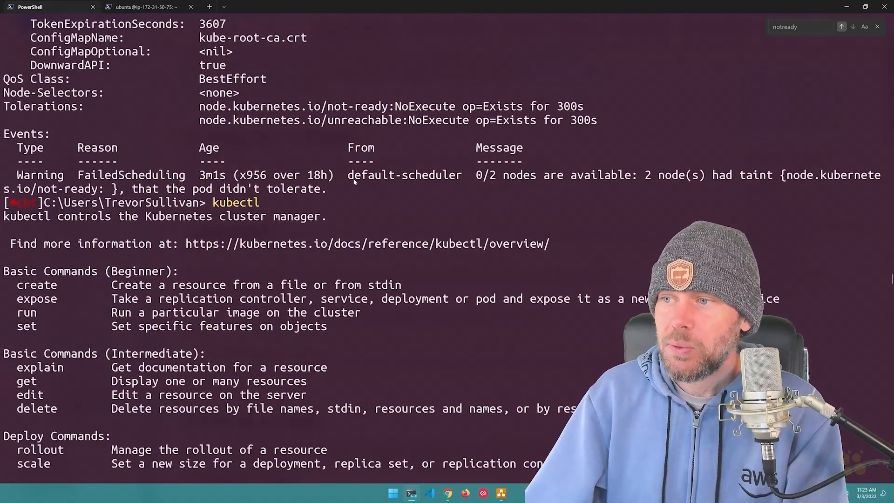
Step: Highlight the node's Ready False reason, 'cni config uninitialized', in the describe output
scroll(down, 3)
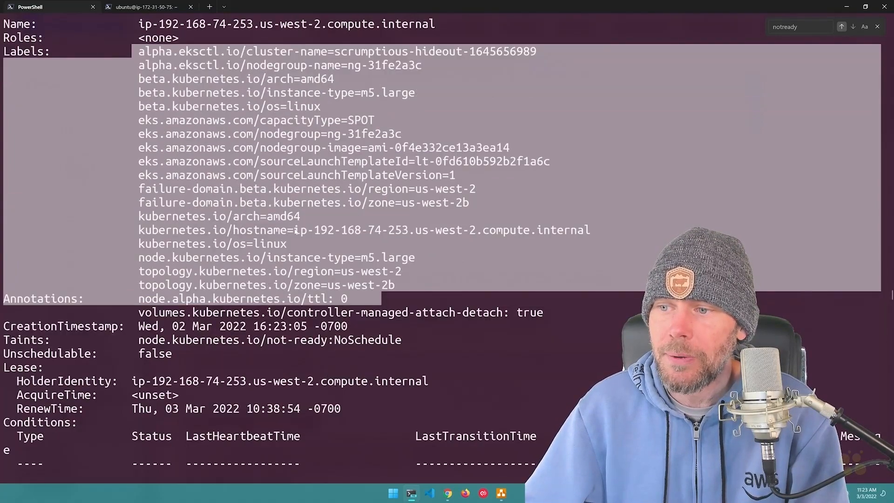
scroll(down, 3)
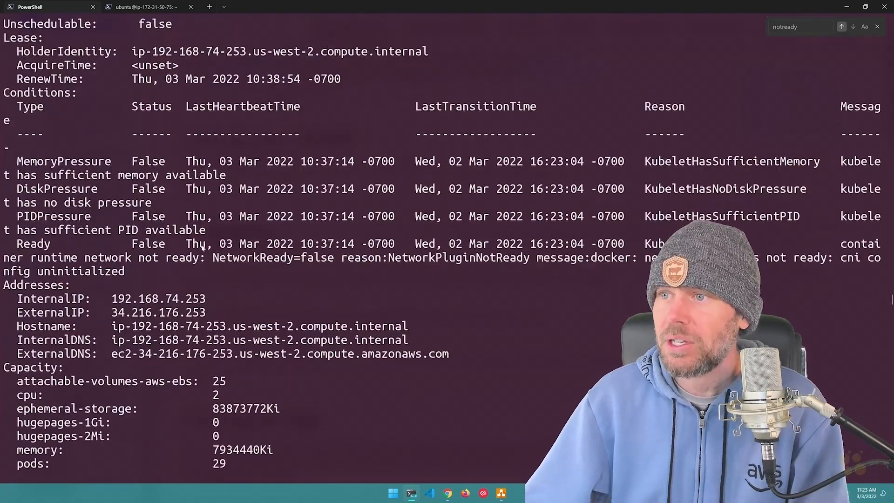
scroll(down, 3)
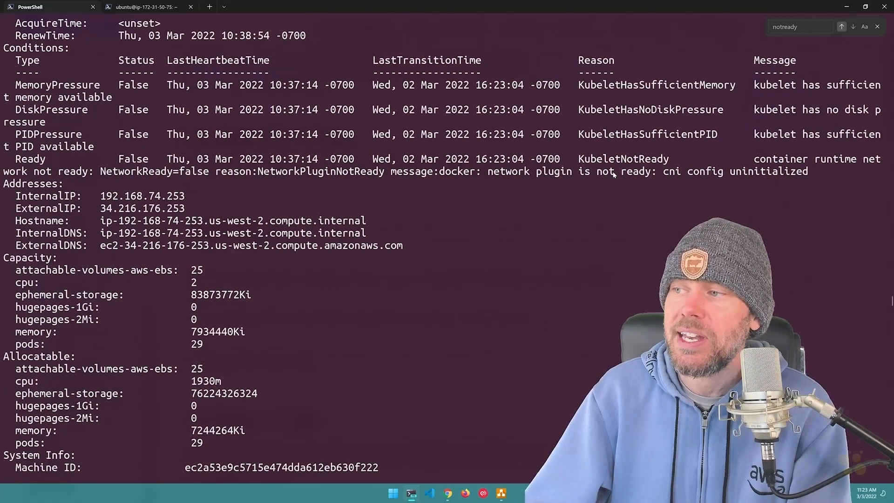
scroll(down, 3)
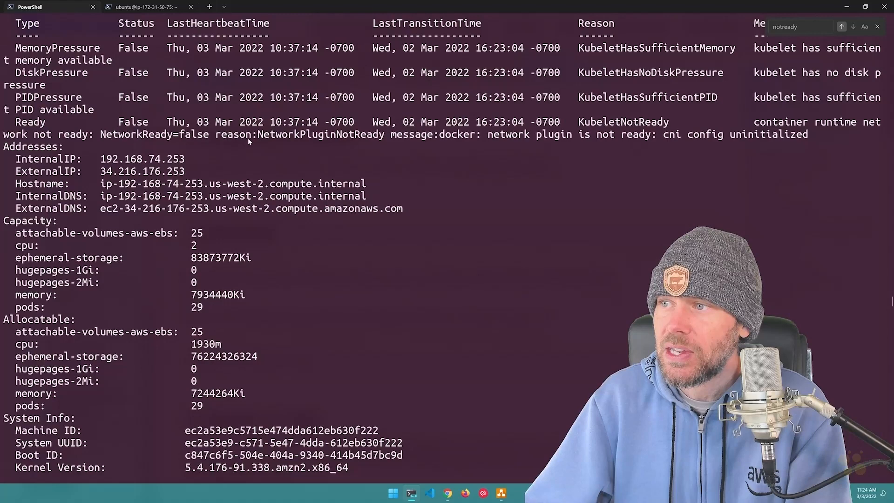
double_click(323, 134)
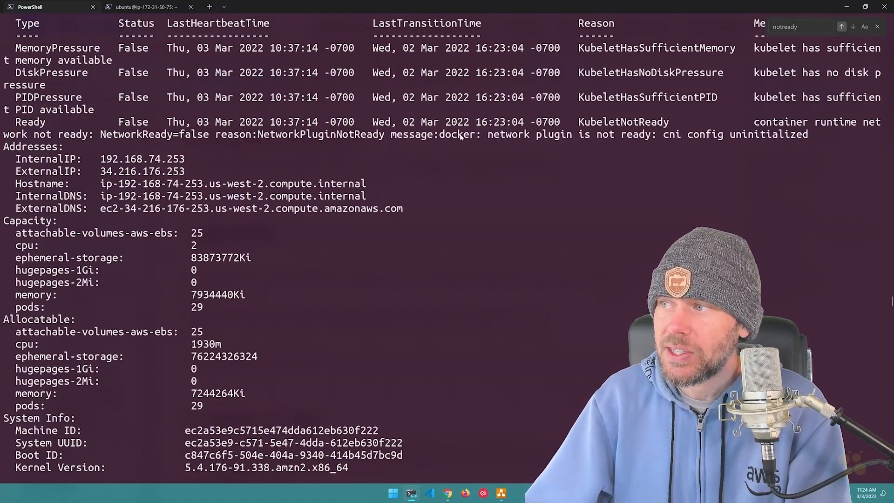
drag(486, 134, 658, 134)
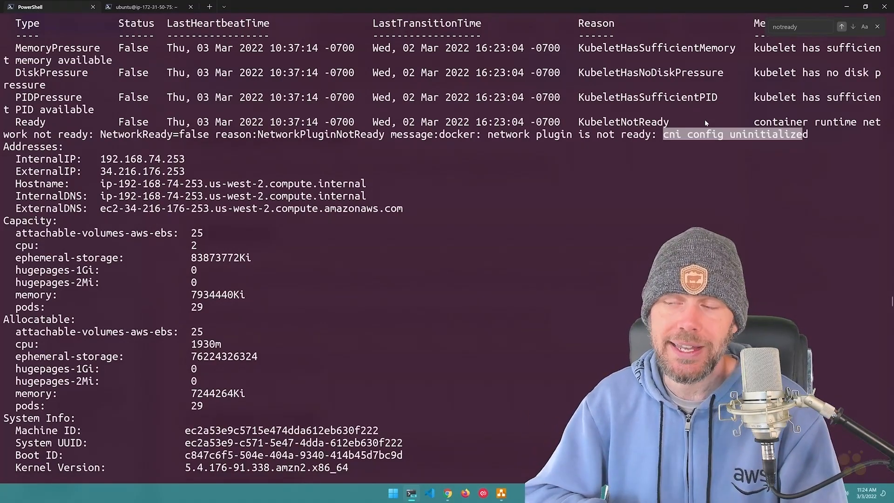
scroll(down, 3)
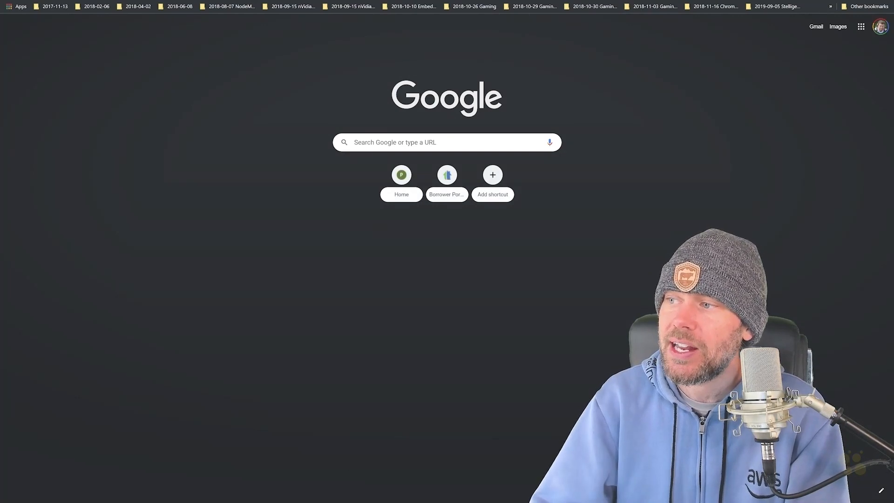
Step: Find the EKS guide's eksctl create addon command and its my-cluster placeholder
text(aws v)
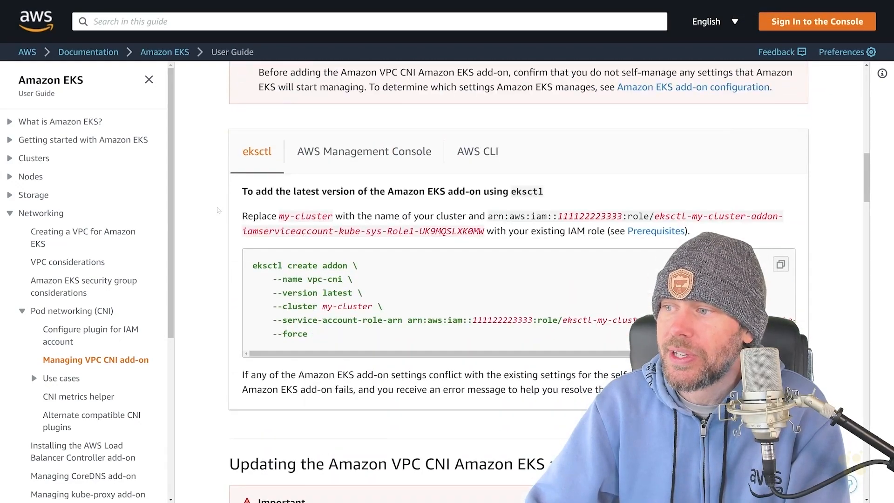
scroll(down, 3)
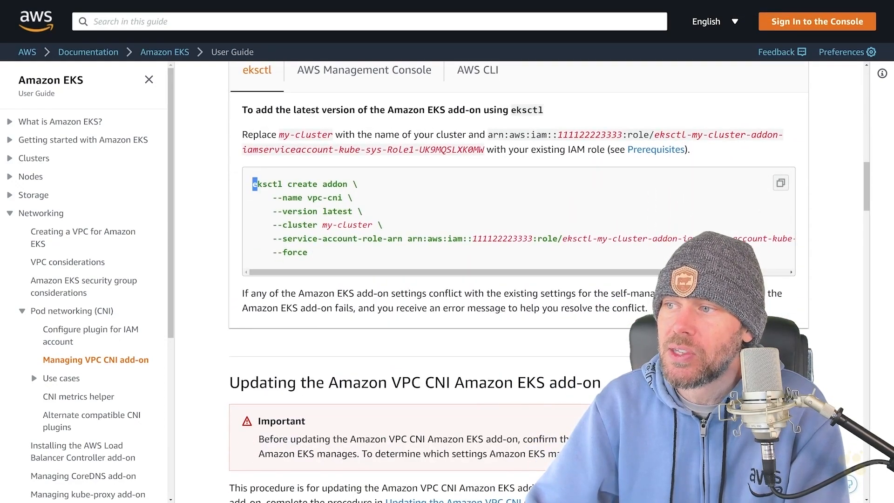
double_click(267, 184)
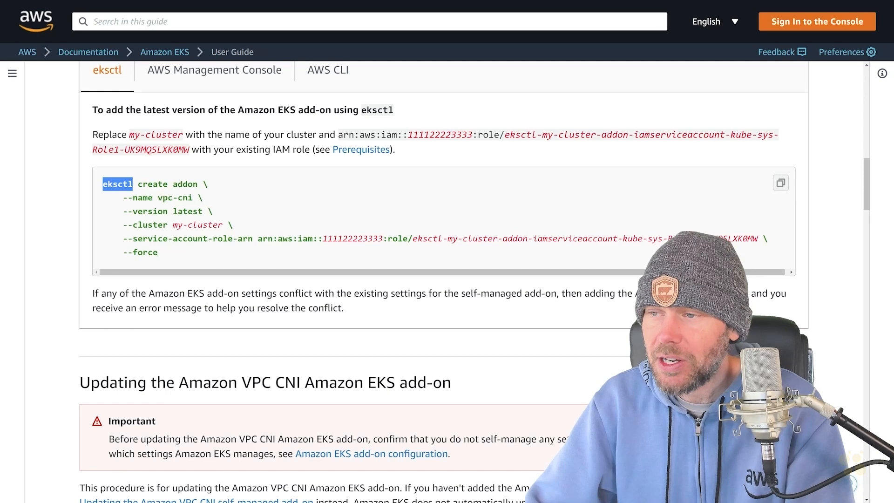
scroll(down, 3)
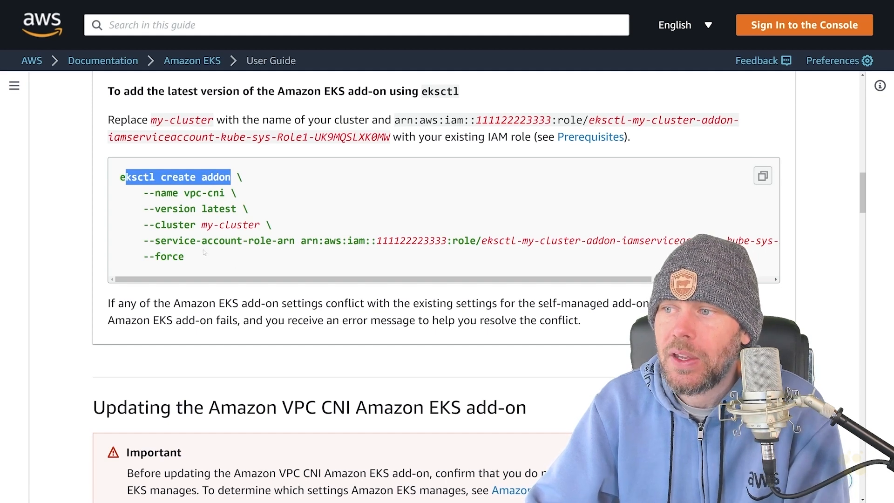
double_click(229, 224)
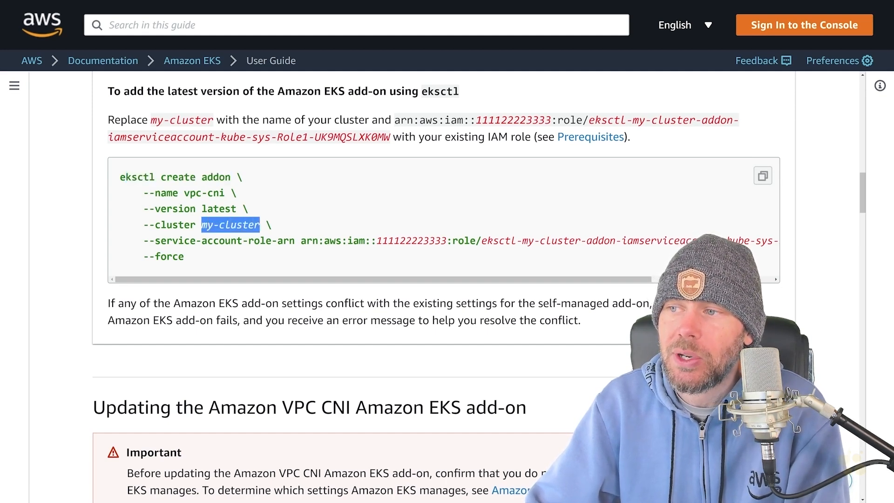
double_click(204, 193)
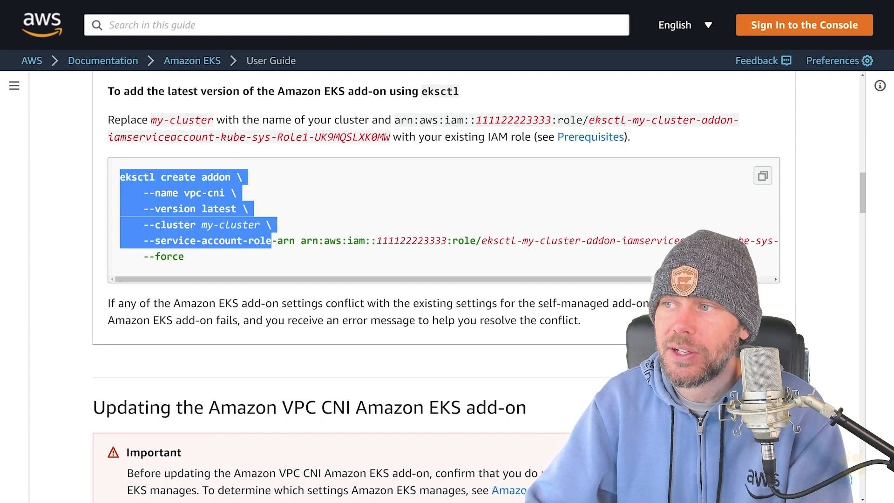
click(352, 314)
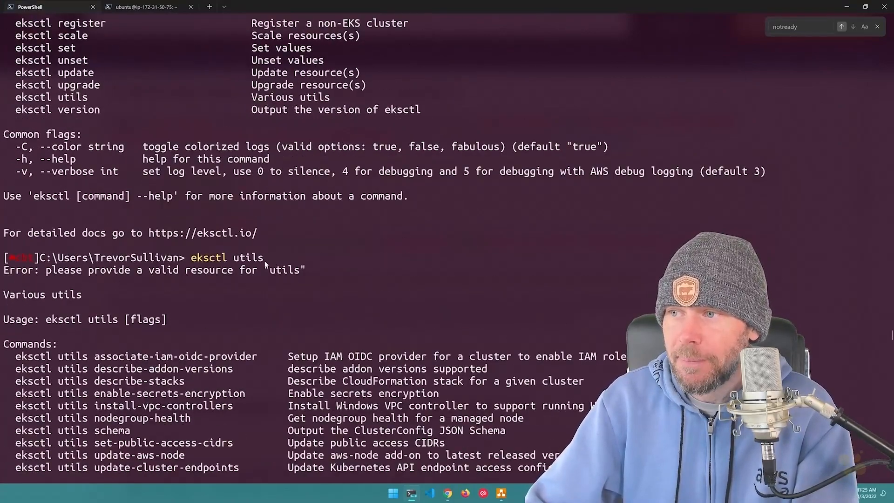
Step: Review the eksctl output confirming the vpc-cni add-on was created
scroll(down, 3)
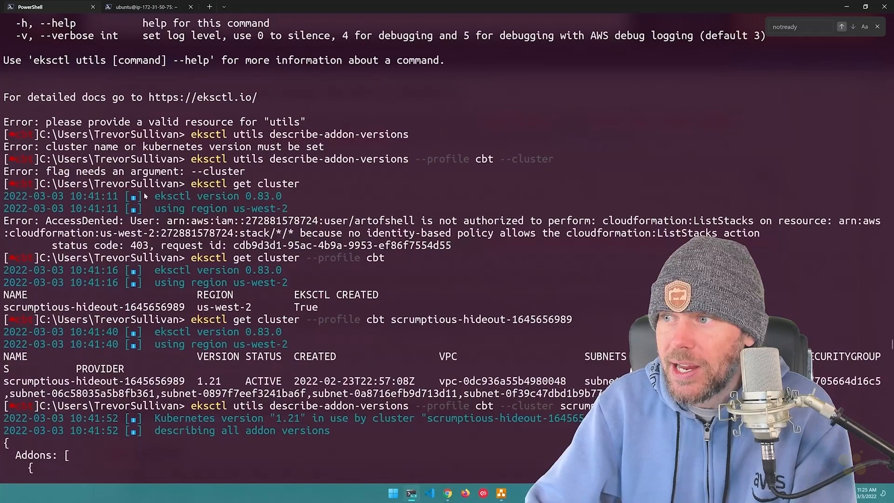
scroll(down, 3)
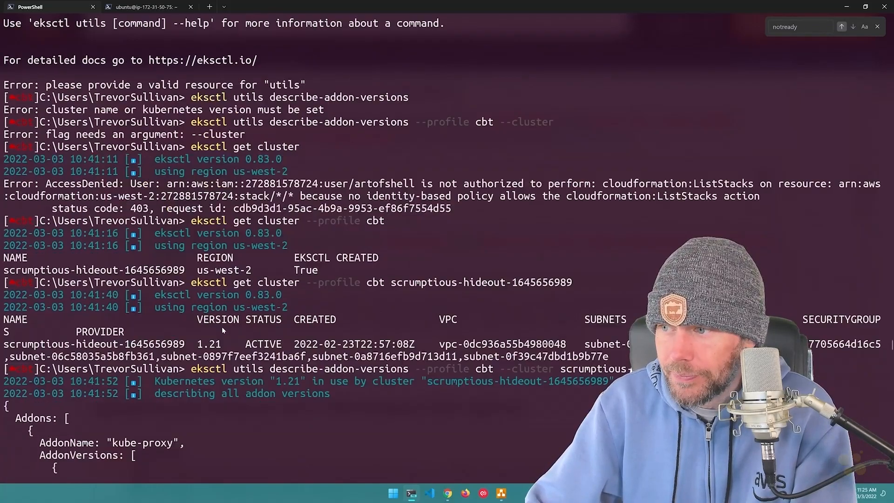
scroll(down, 3)
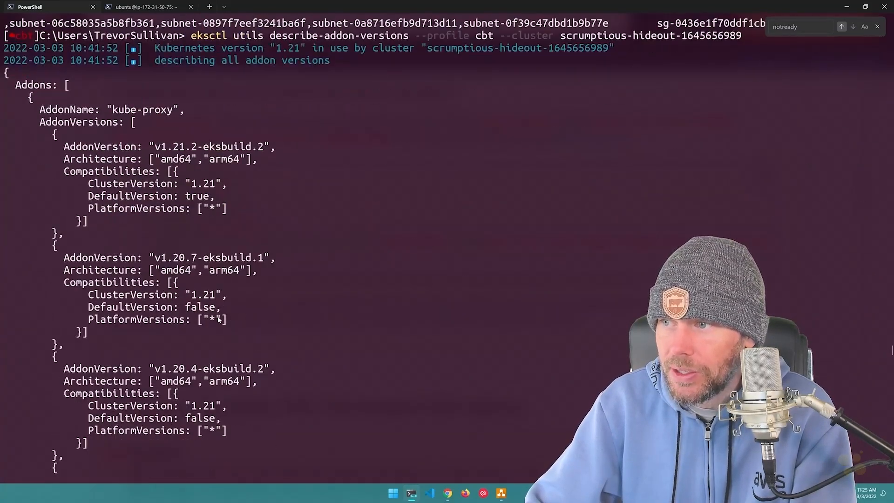
scroll(down, 3)
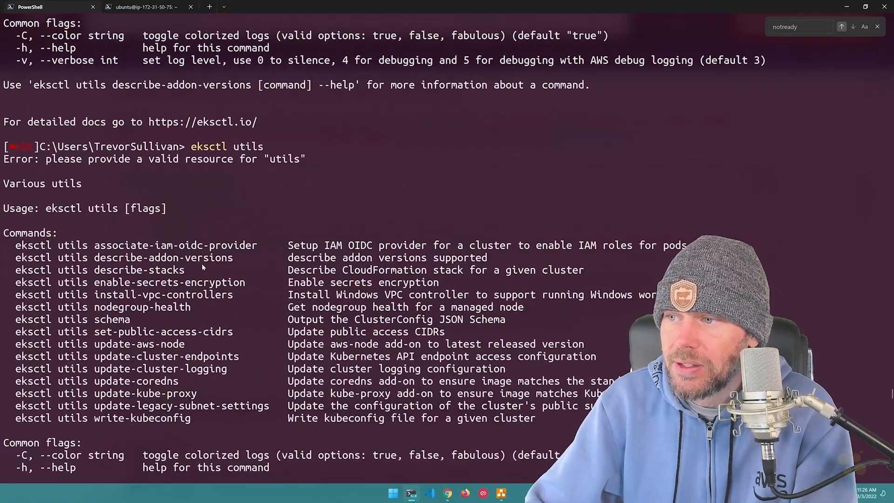
Step: Re-describe the nodes with kubectl describe nodes and inspect the results
text(kubectl describe nodes)
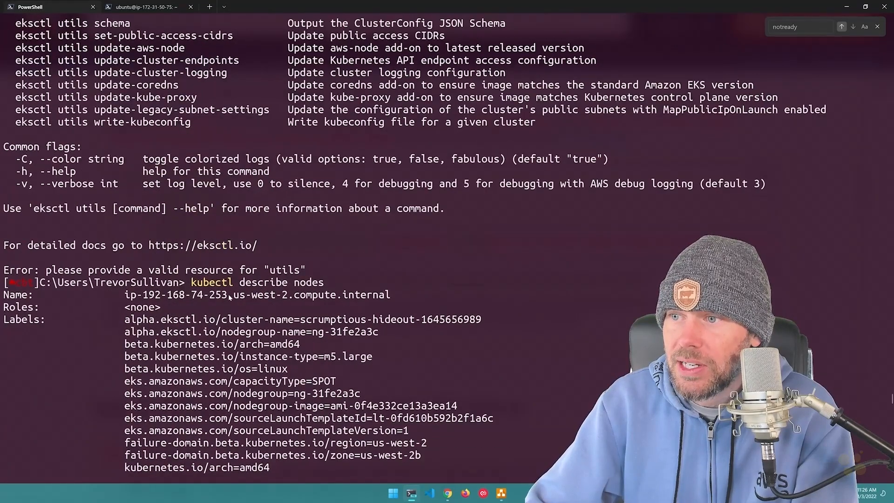
scroll(down, 3)
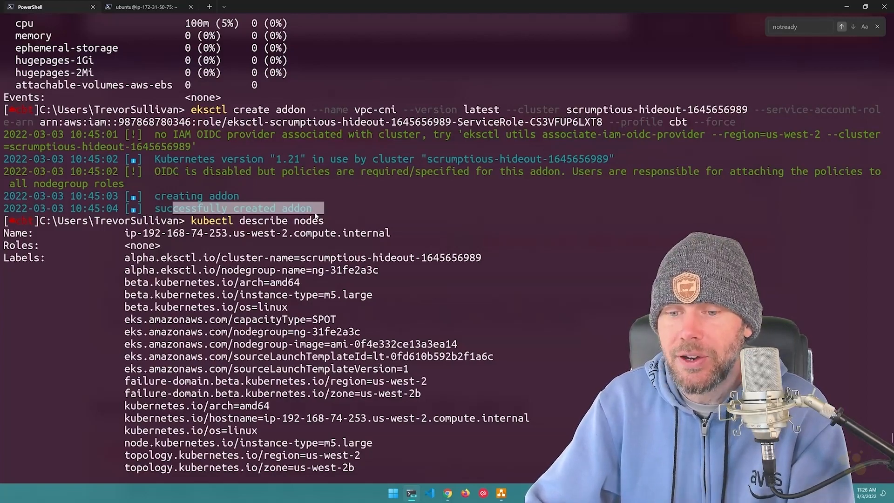
scroll(down, 3)
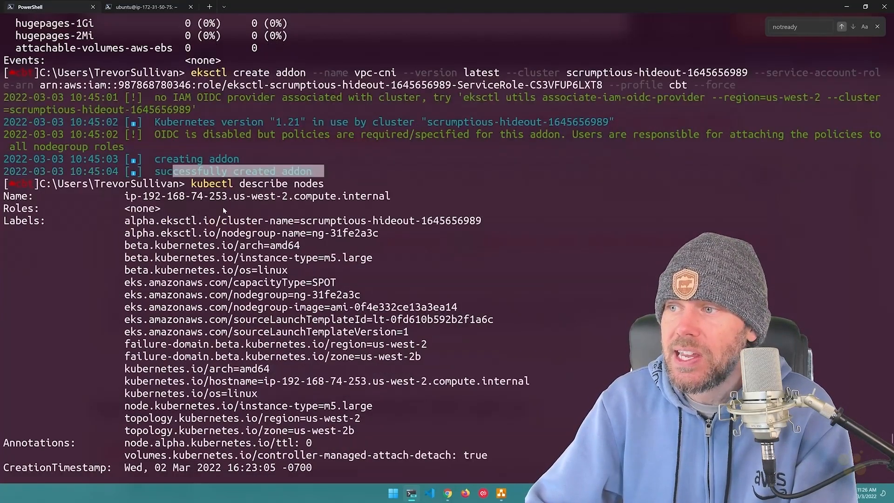
scroll(down, 3)
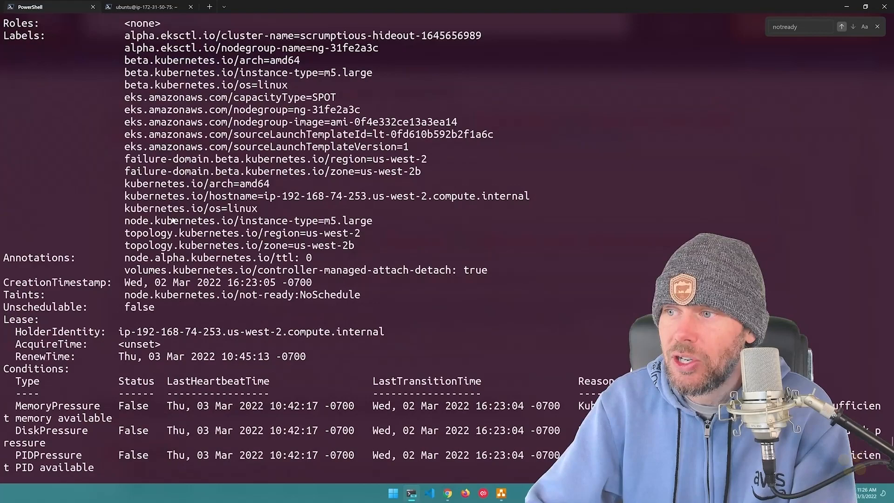
scroll(down, 3)
text(kubectl get nodes)
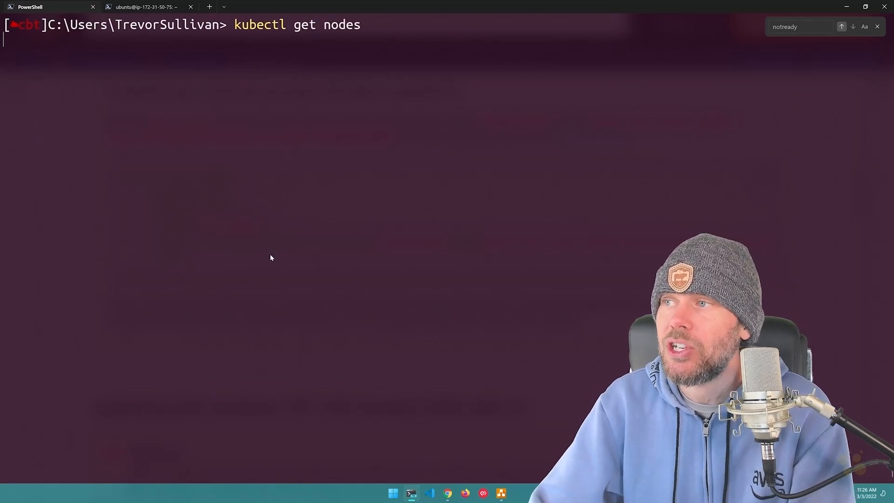
mouse_move(313, 266)
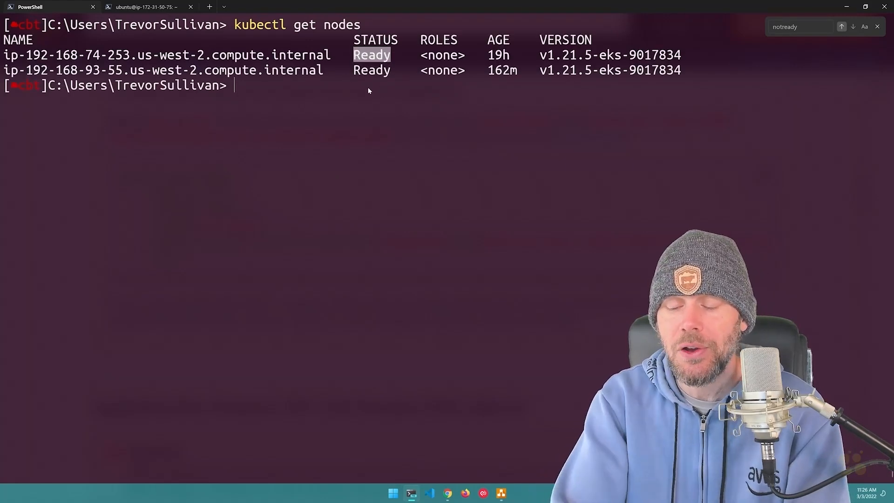
Step: List nodes and kube-system pods, then highlight the earlier not-ready Conditions block
text(kubectl)
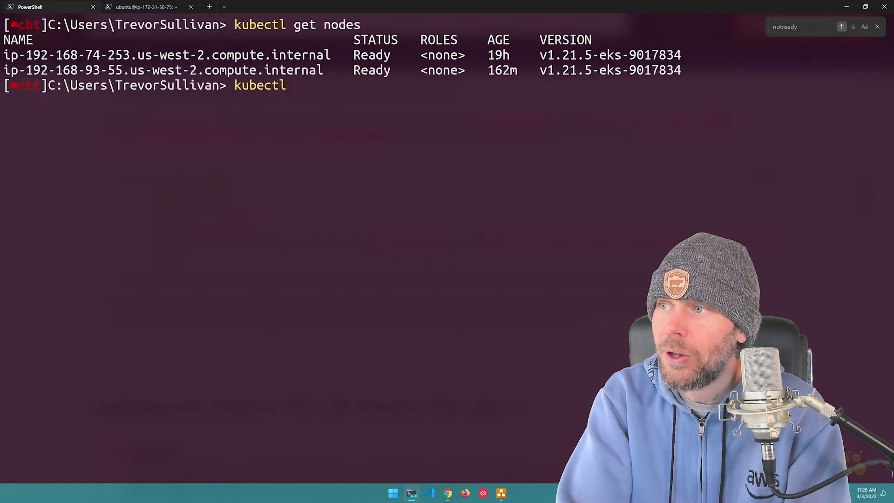
text(get pods --namespace kube)
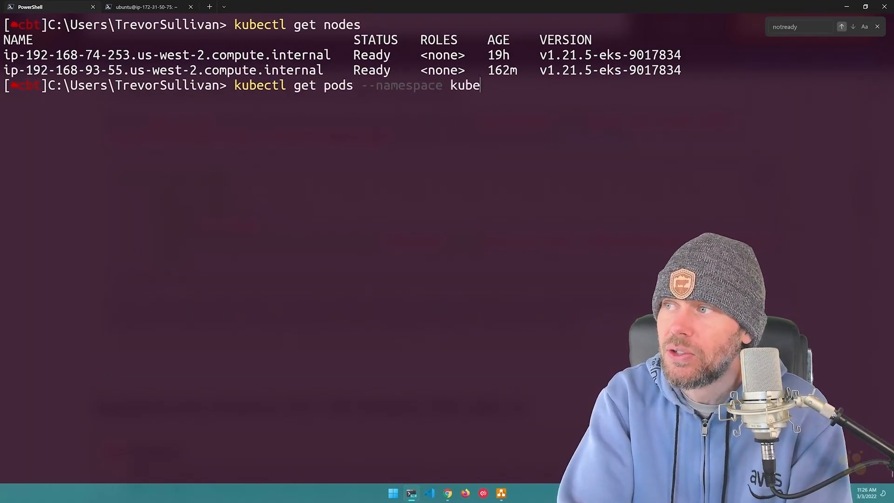
text(-system)
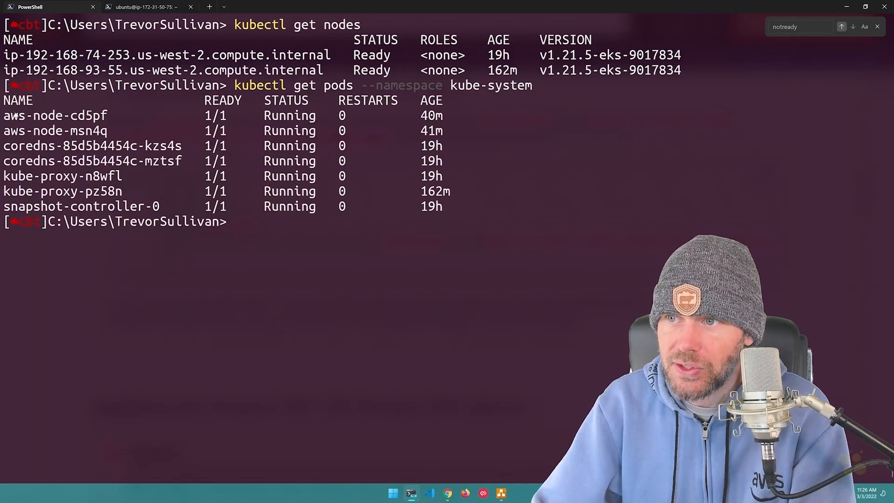
drag(28, 115, 108, 130)
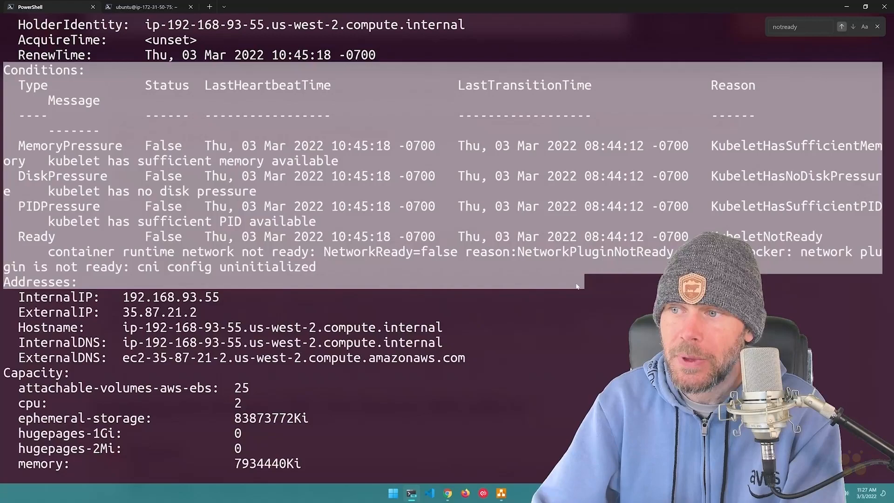
scroll(down, 3)
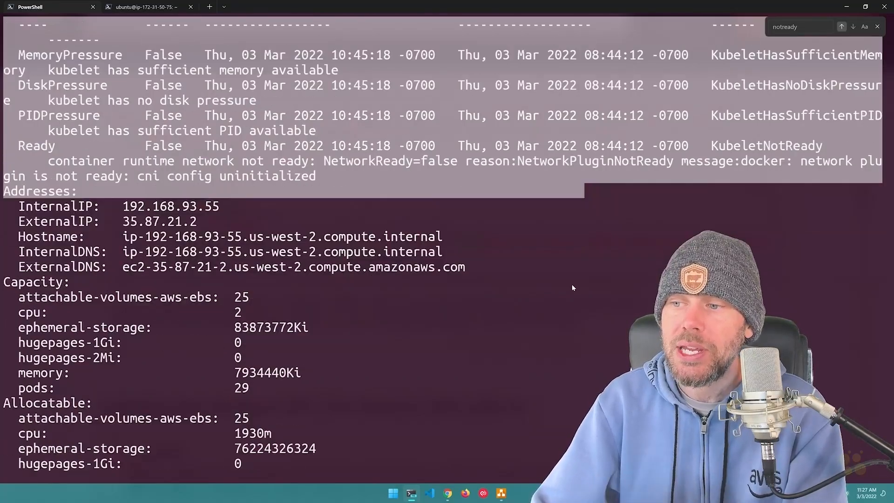